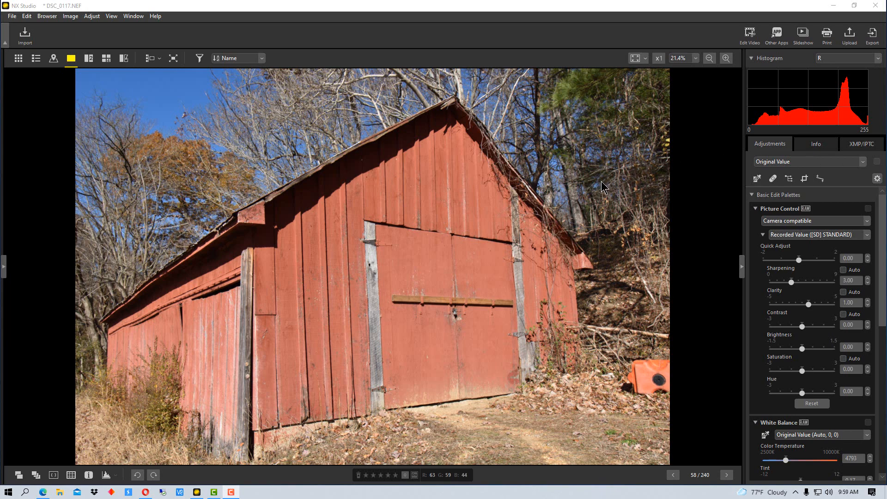
mouse_move(695, 211)
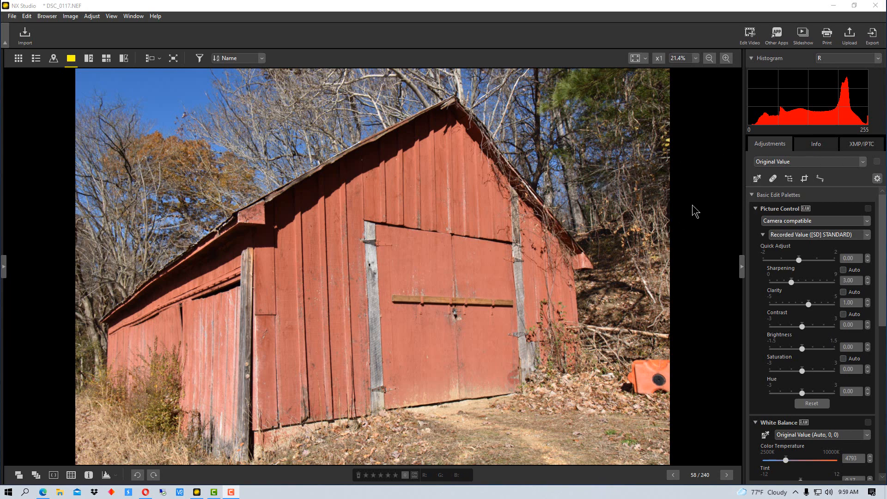
mouse_move(721, 207)
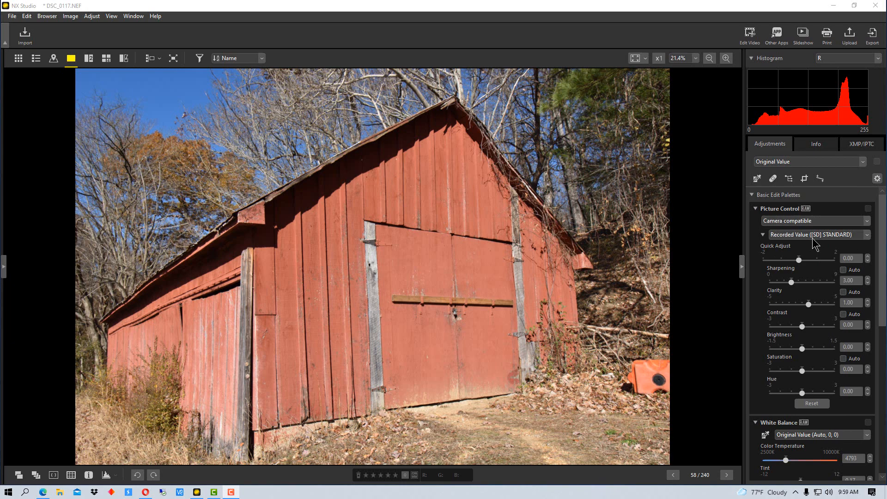
mouse_move(781, 204)
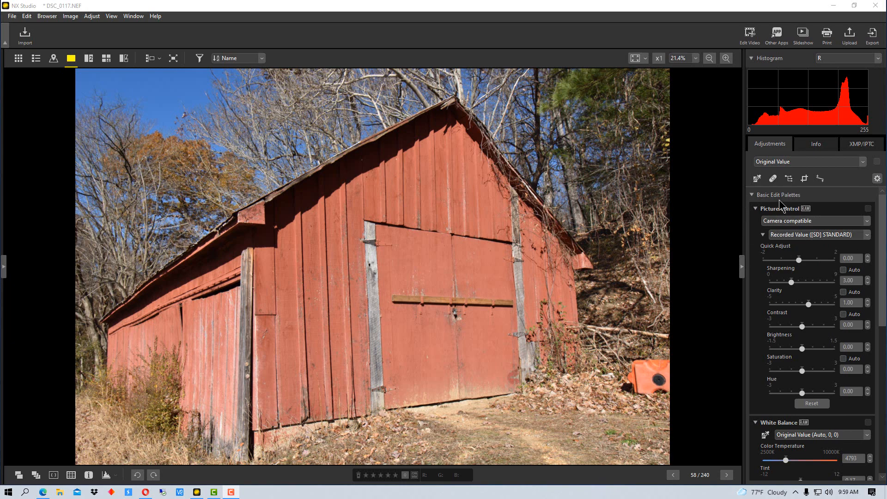
mouse_move(796, 205)
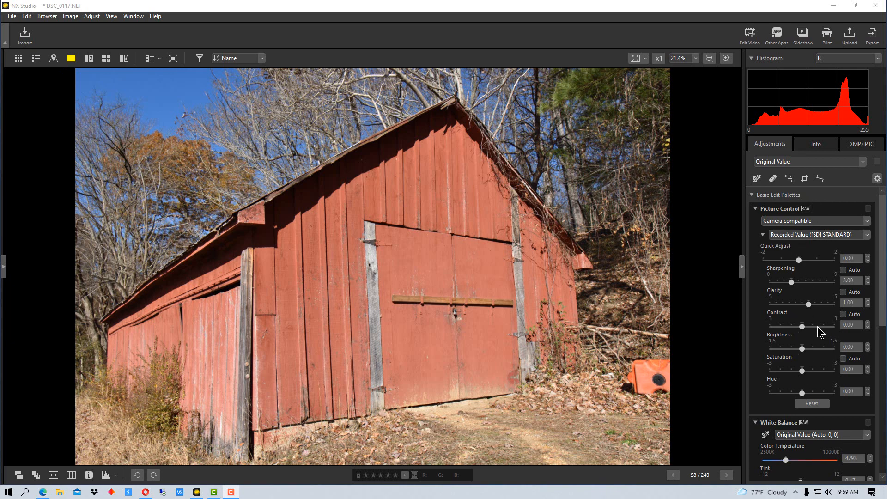
mouse_move(813, 372)
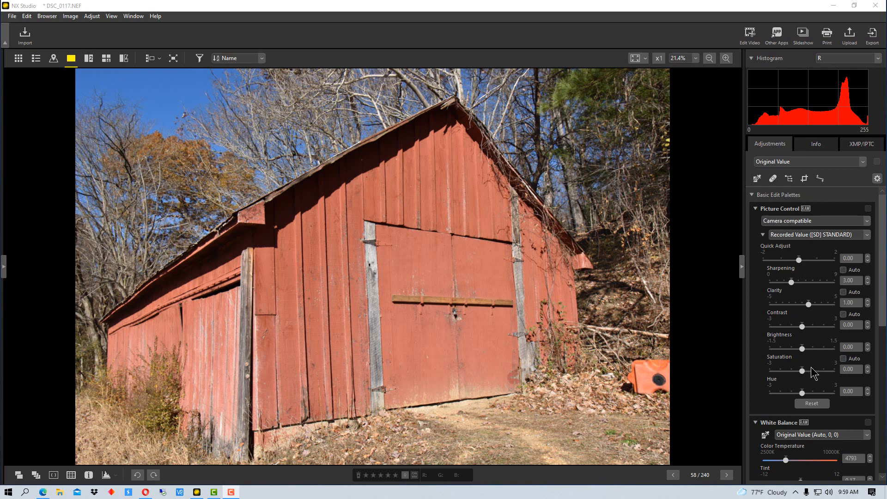
mouse_move(853, 318)
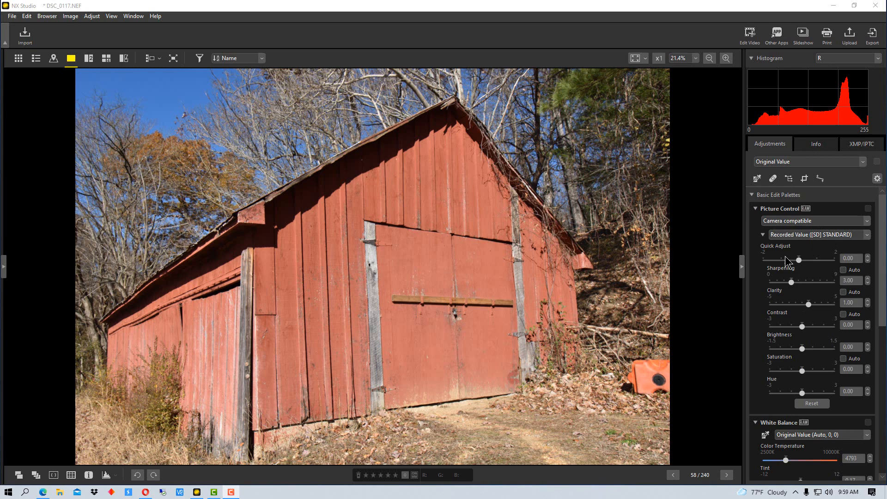
mouse_move(764, 238)
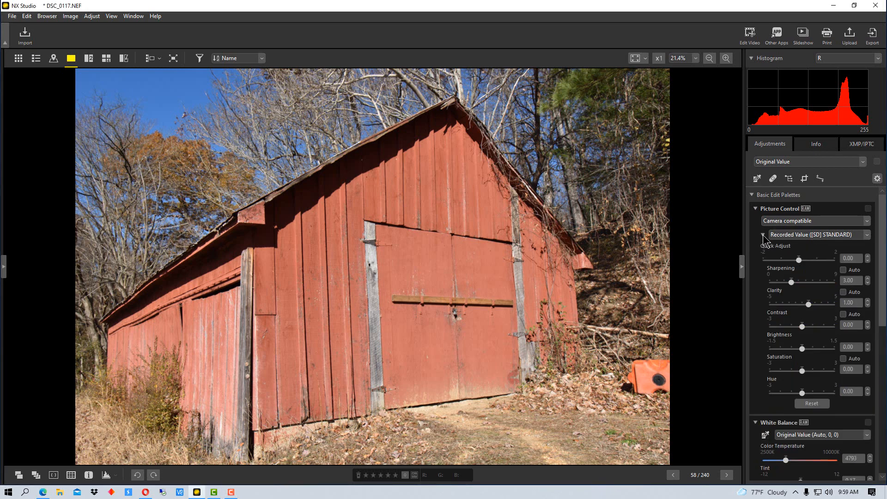
- Apply the [MC] Monochrome Picture Control to the red barn photo
left_click(755, 208)
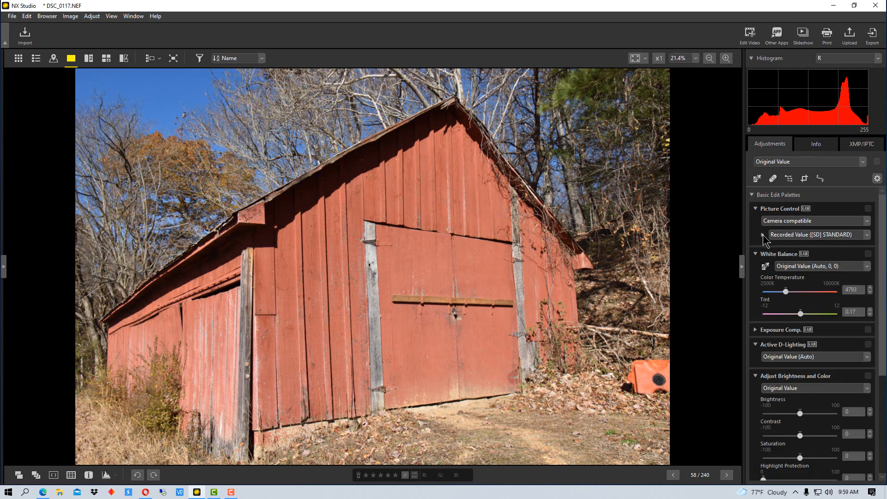
left_click(761, 234)
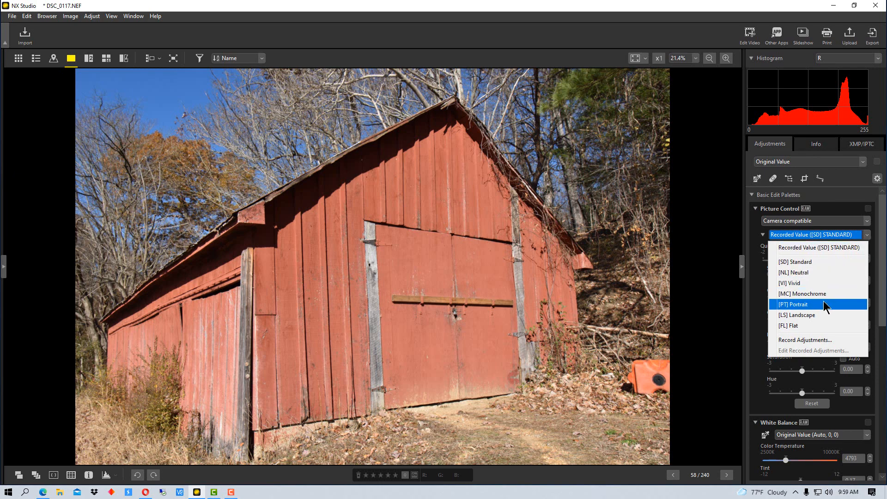
mouse_move(817, 293)
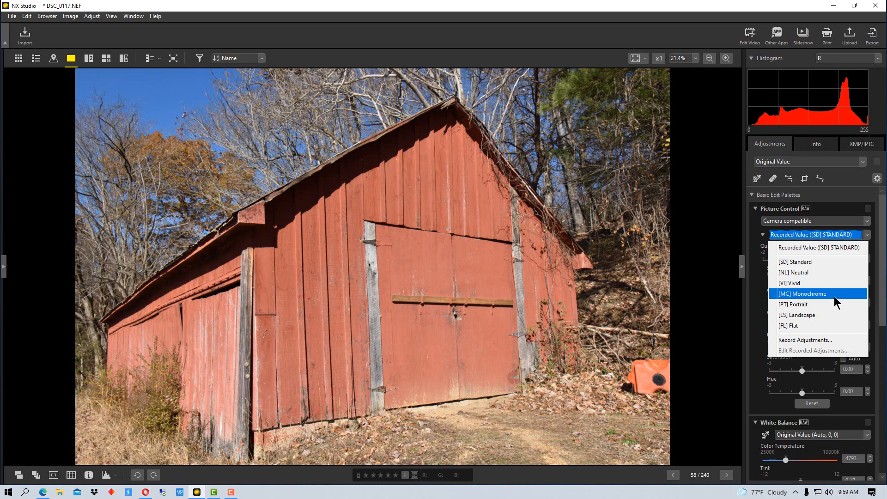
left_click(801, 293)
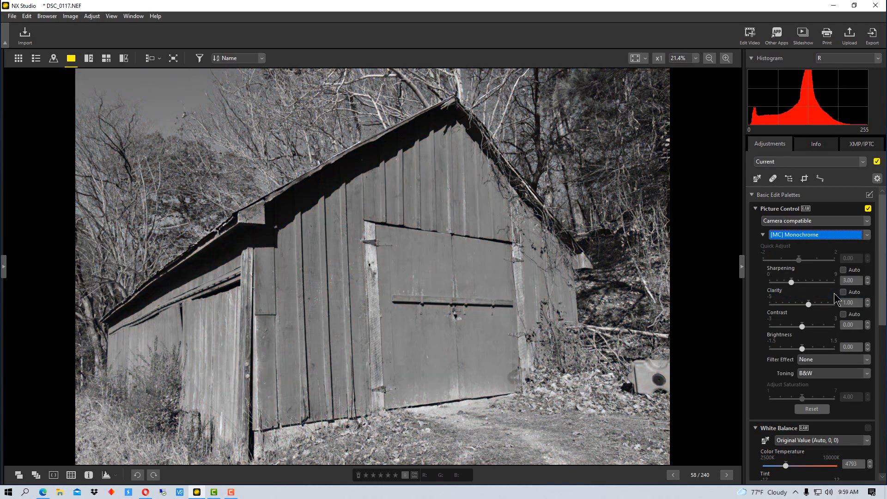
mouse_move(842, 244)
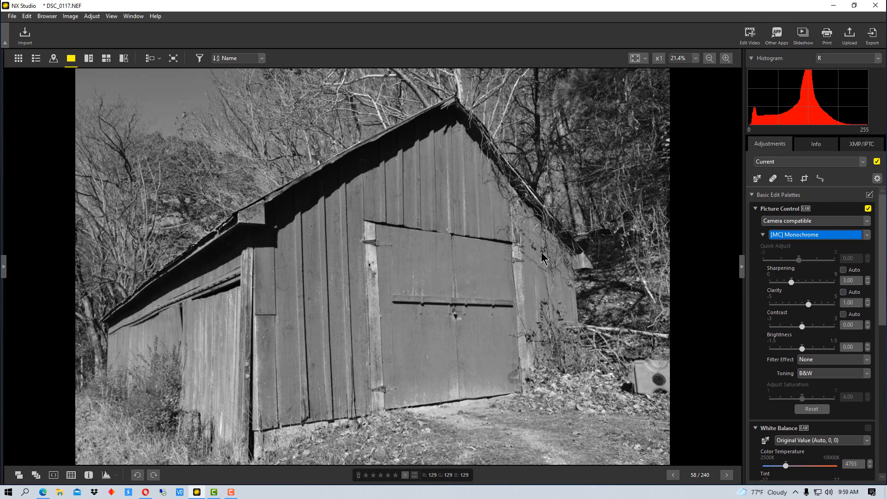
mouse_move(831, 317)
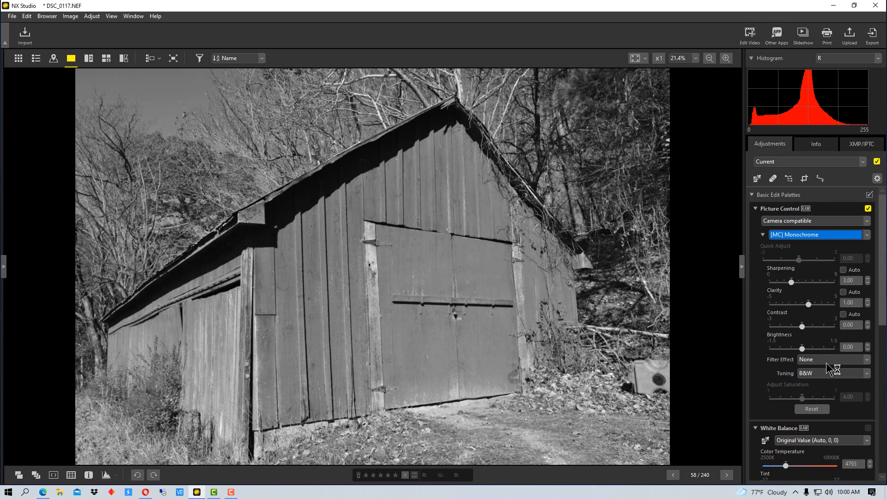
mouse_move(843, 355)
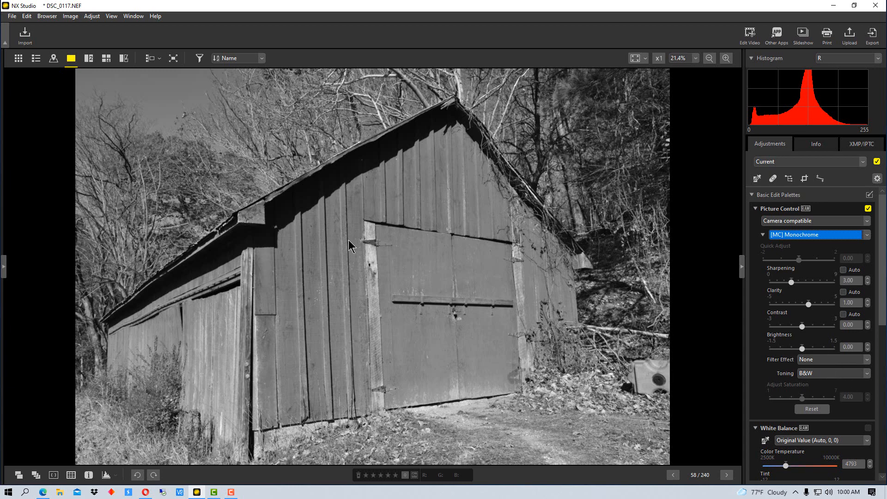
mouse_move(787, 365)
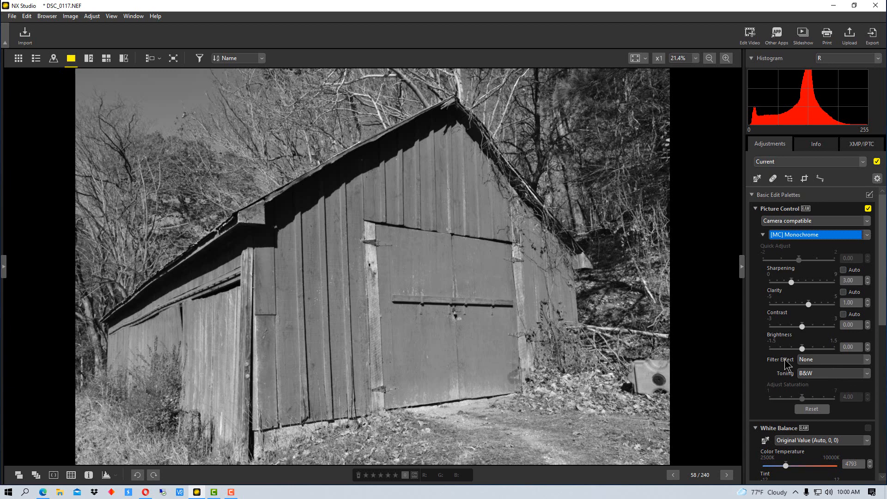
mouse_move(824, 365)
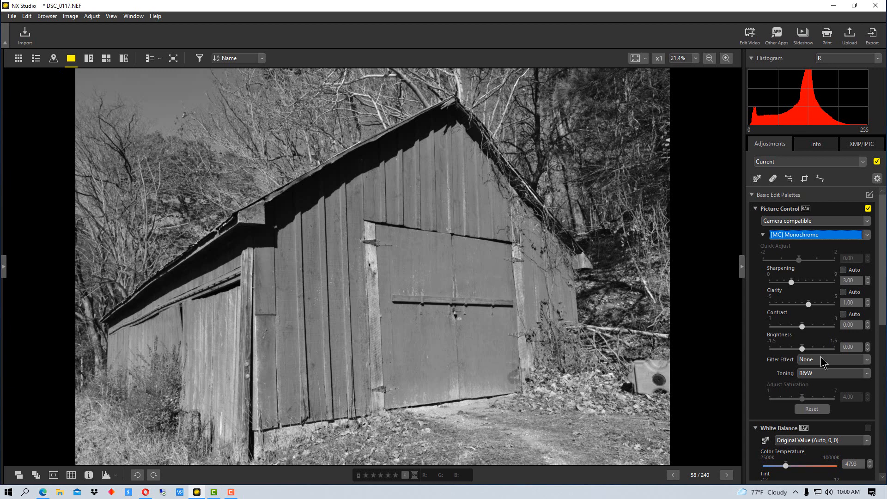
mouse_move(824, 362)
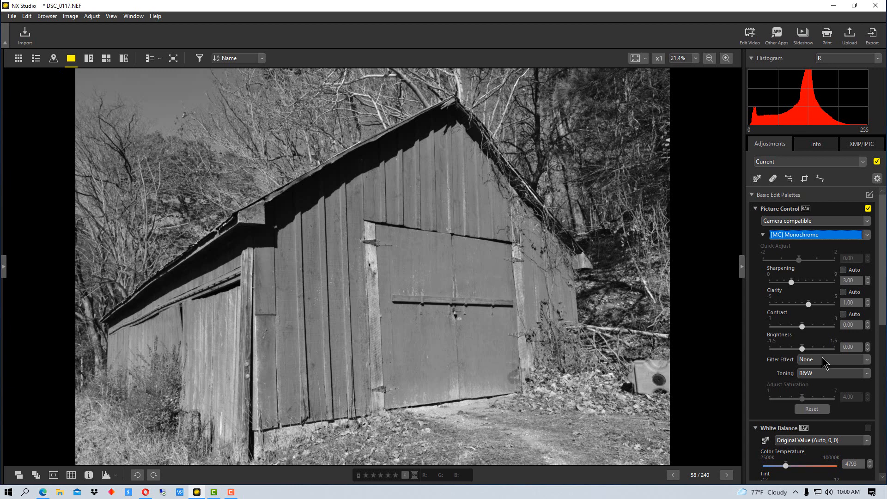
mouse_move(826, 365)
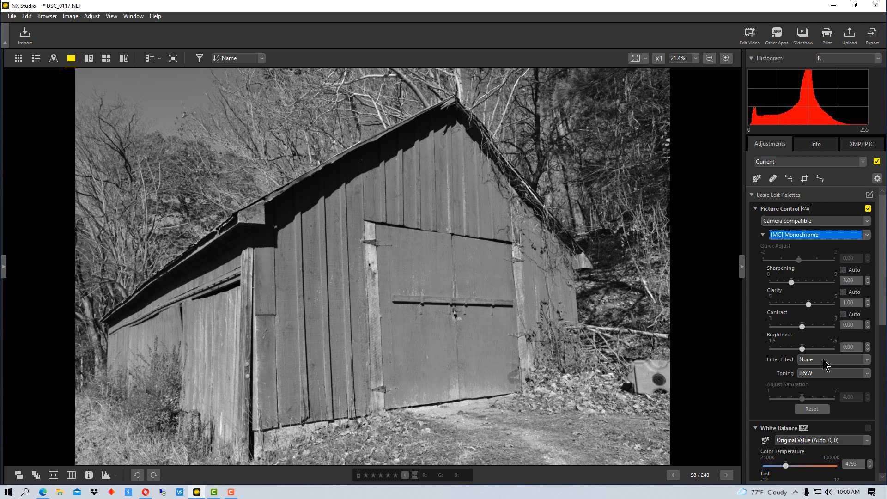
- Revert the barn photo to Recorded Value, then reapply [MC] Monochrome
left_click(832, 360)
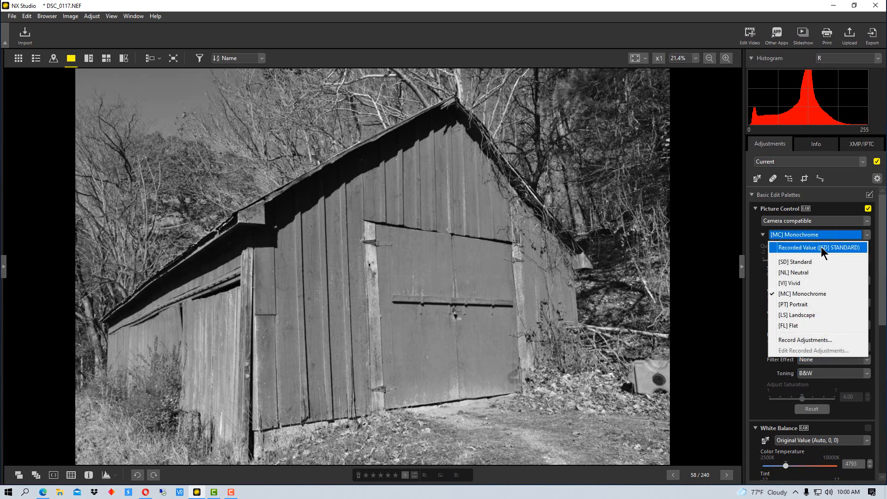
left_click(818, 247)
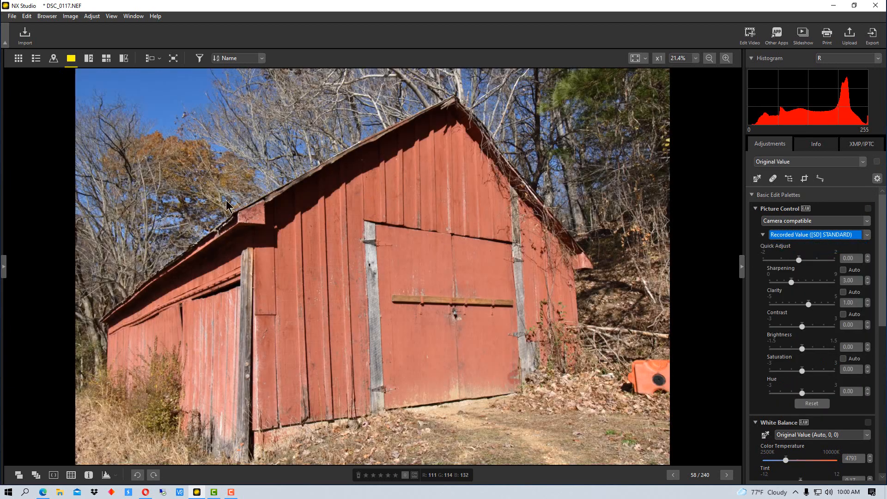
mouse_move(273, 322)
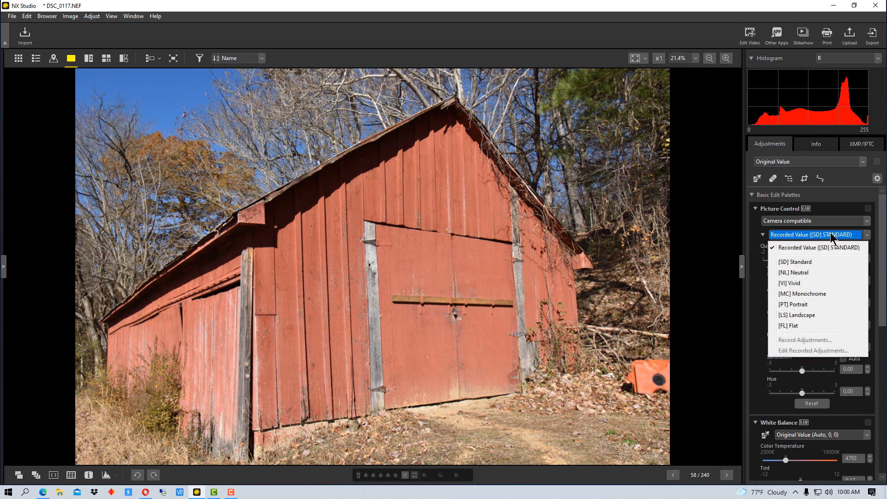
left_click(801, 293)
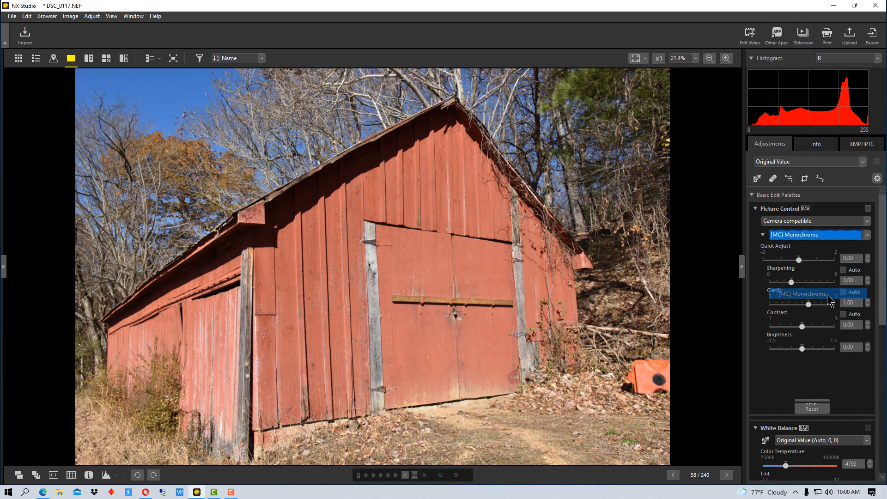
left_click(831, 360)
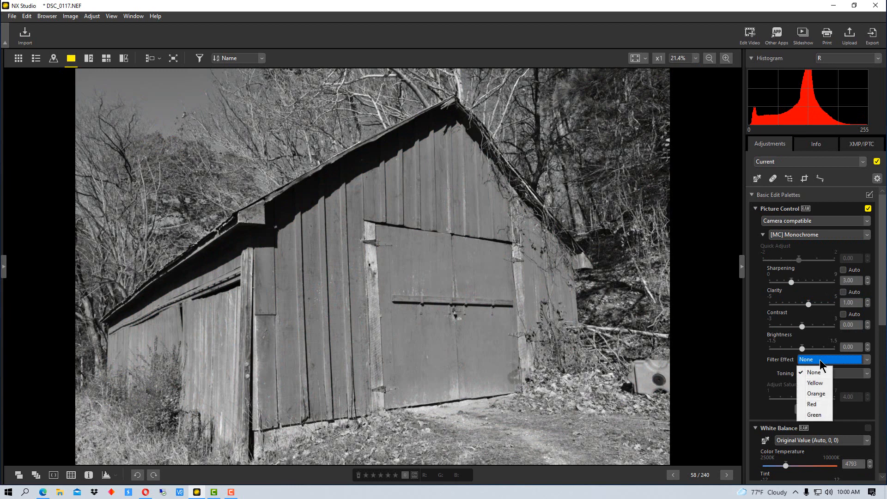
- Try the Yellow and then Orange filter effects on the monochrome photo
left_click(815, 382)
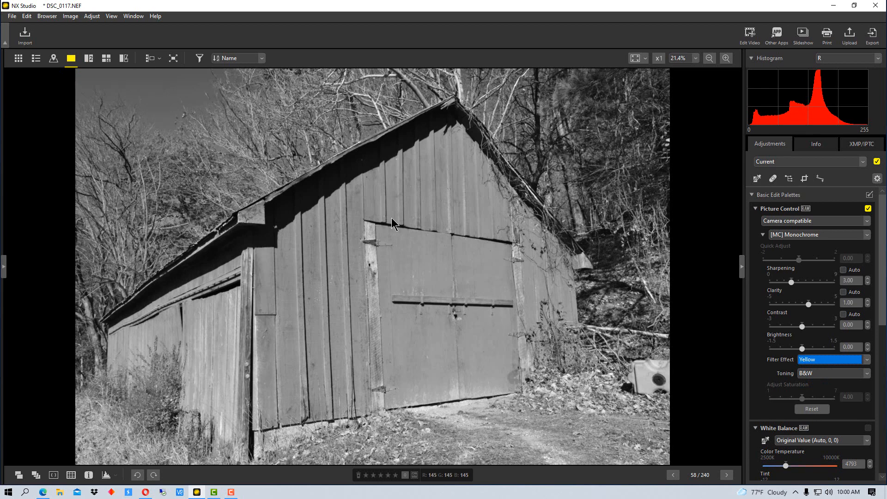
mouse_move(678, 305)
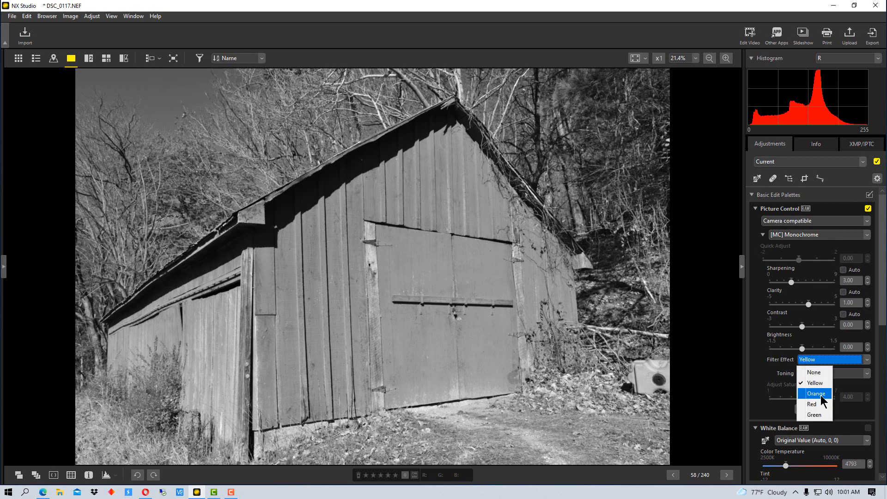
left_click(816, 393)
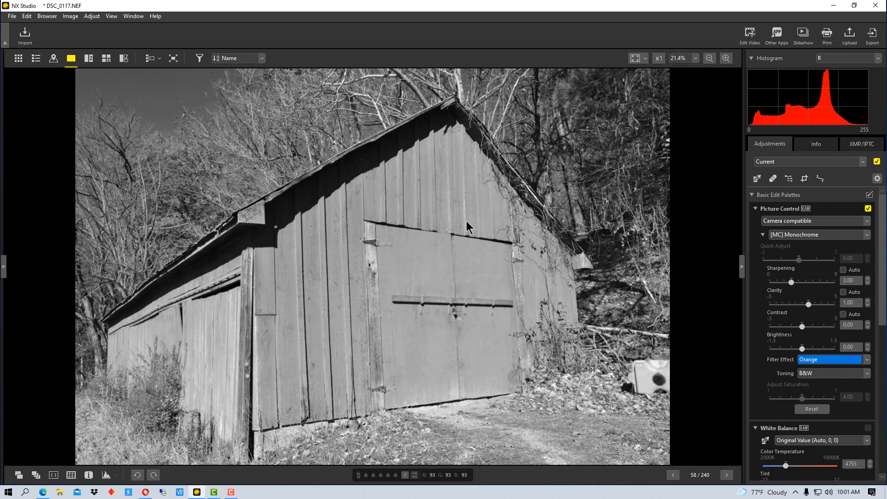
left_click(831, 360)
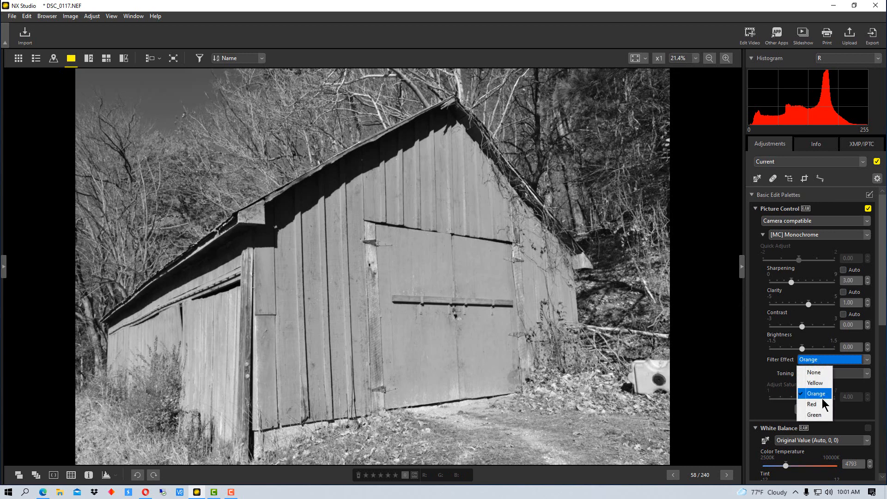
- Switch the filter effect to Red, then to Green
left_click(811, 403)
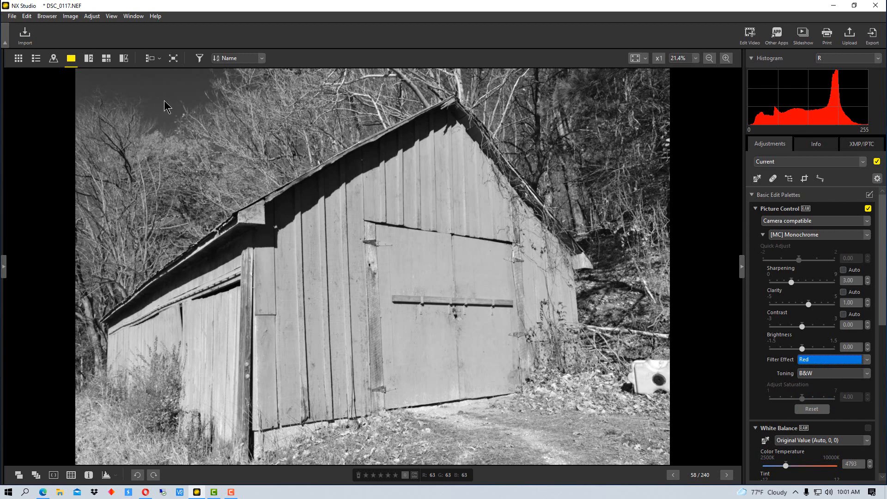
mouse_move(124, 104)
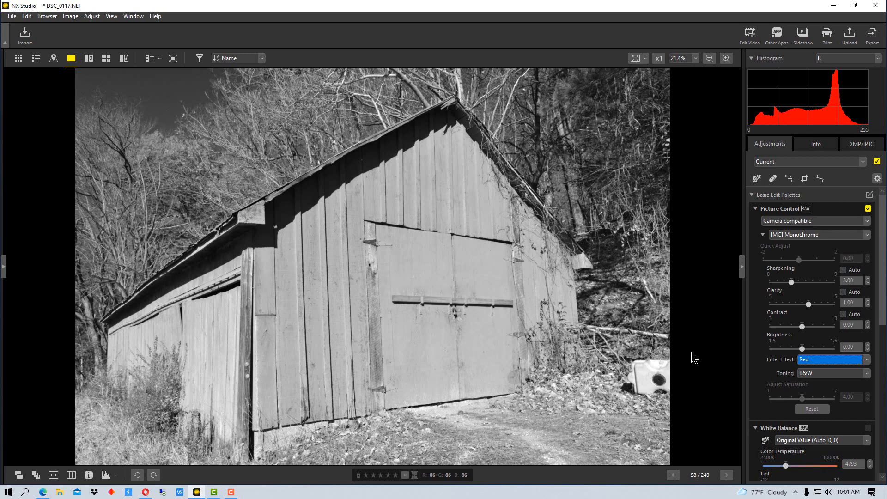
left_click(832, 359)
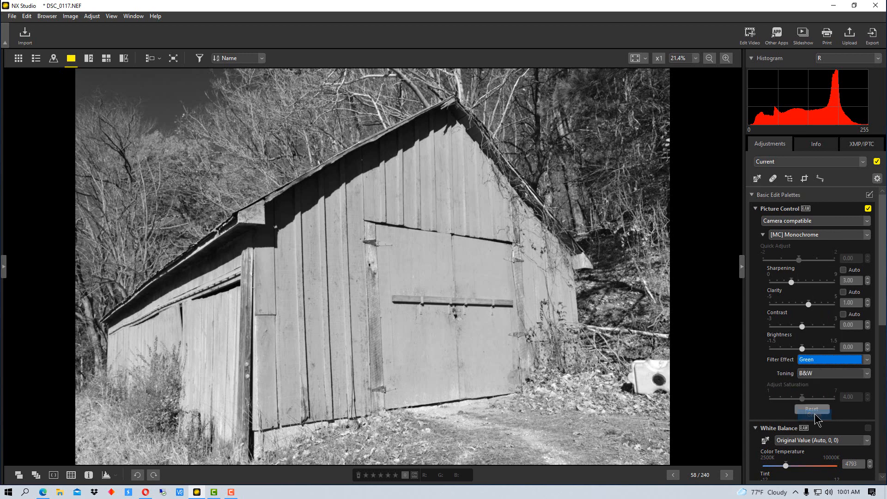
left_click(811, 408)
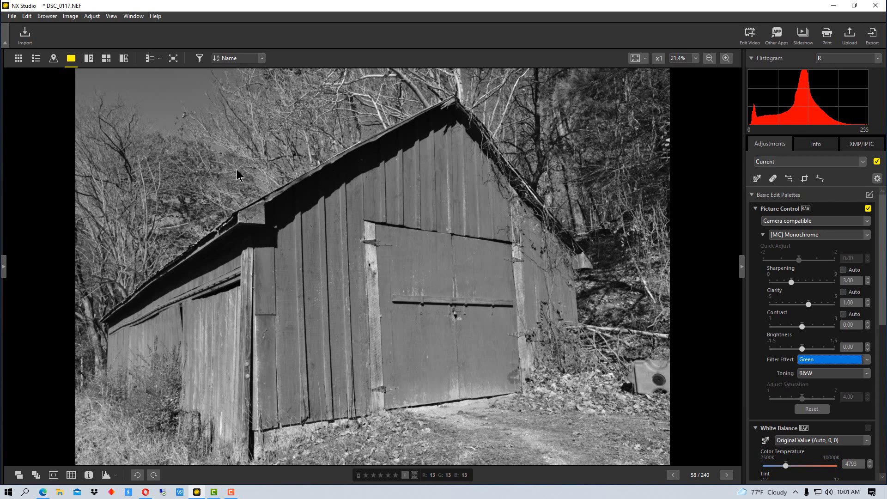
mouse_move(602, 192)
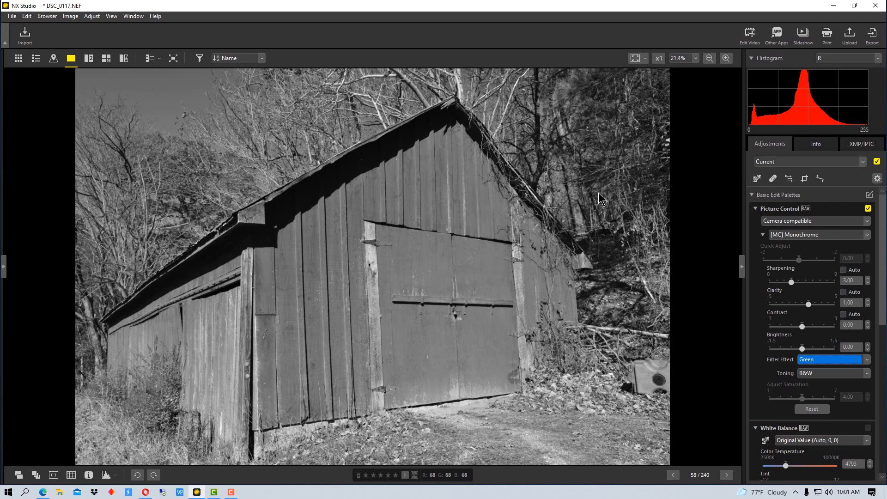
mouse_move(352, 253)
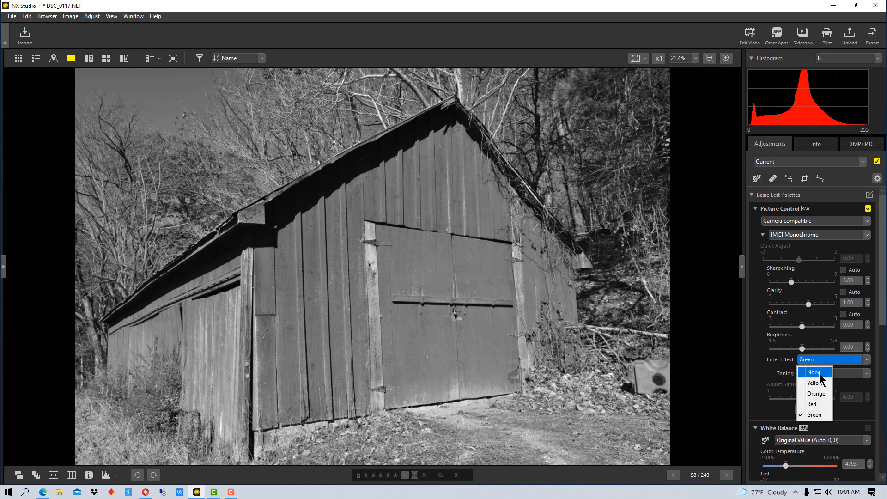
- Clear the filter effect to None, then set it to Yellow
left_click(813, 372)
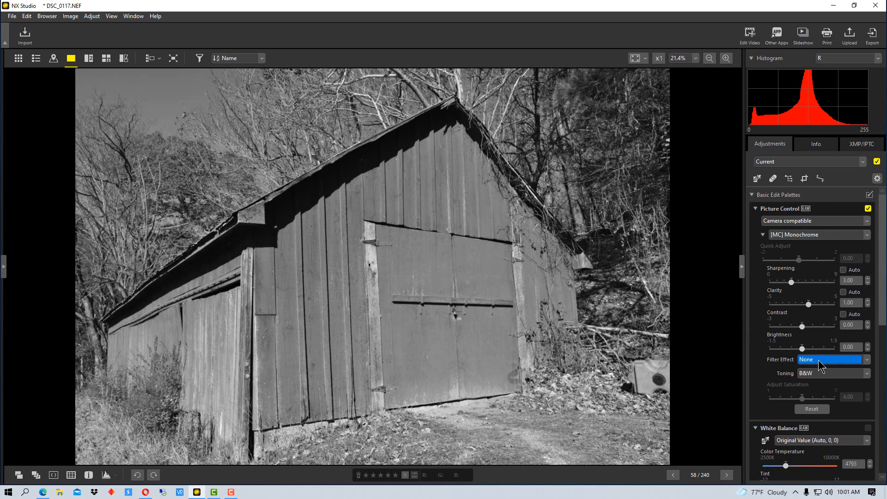
left_click(829, 359)
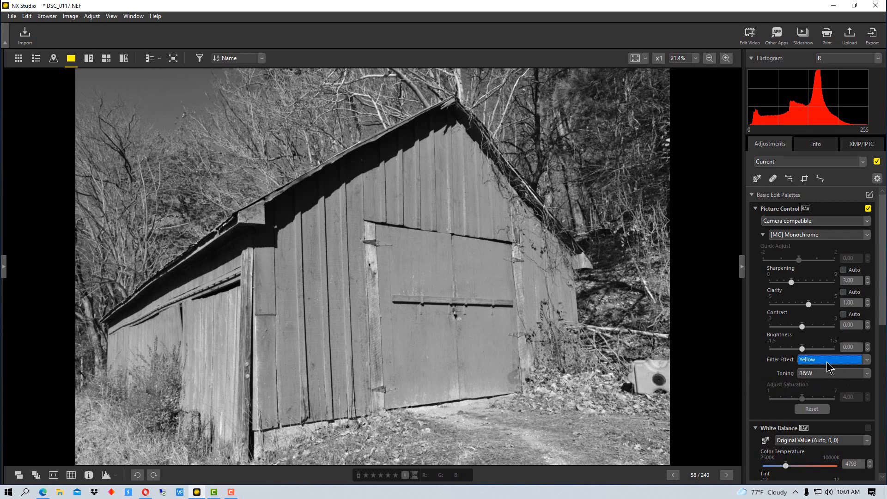
mouse_move(575, 332)
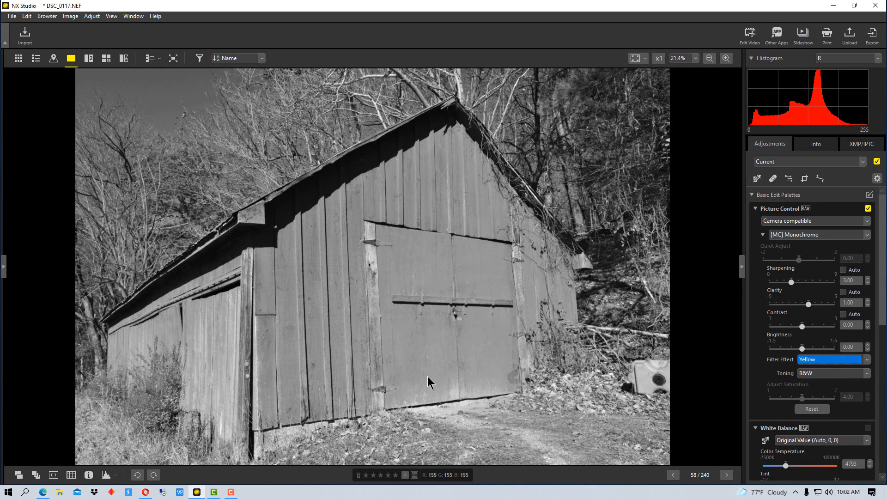
mouse_move(504, 310)
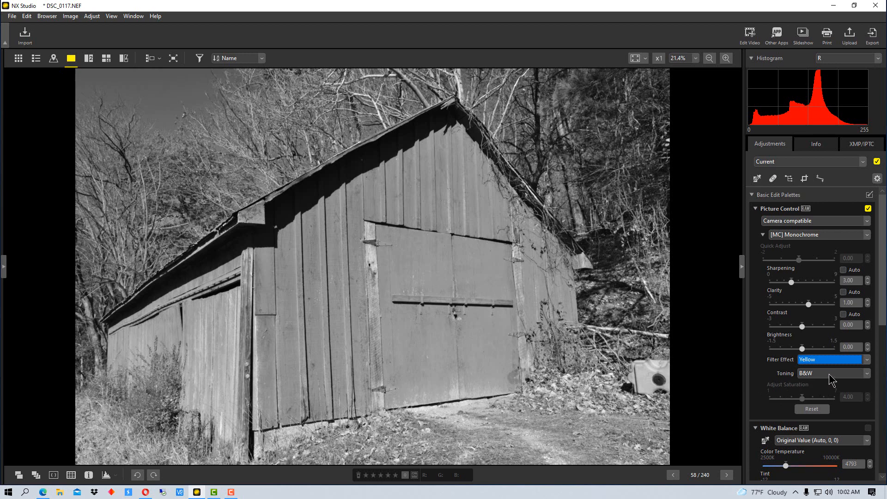
- Tone the black-and-white photo Sepia, then switch to Cyanotype toning
left_click(832, 373)
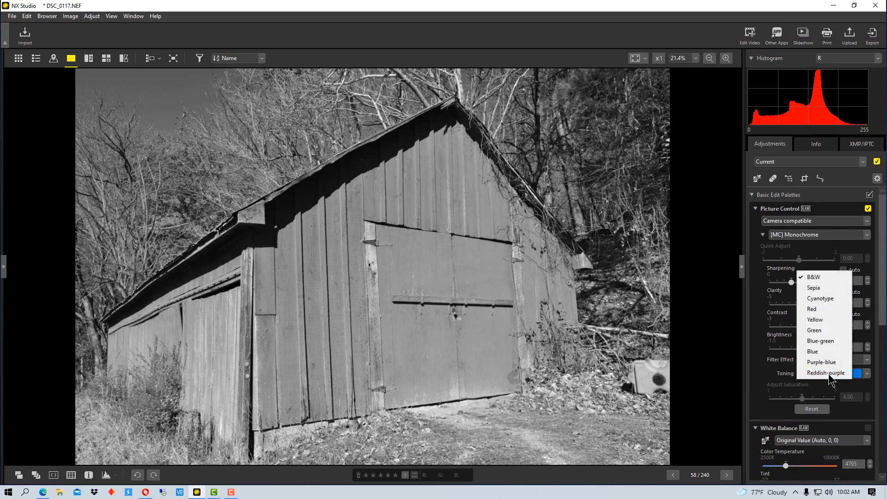
mouse_move(815, 288)
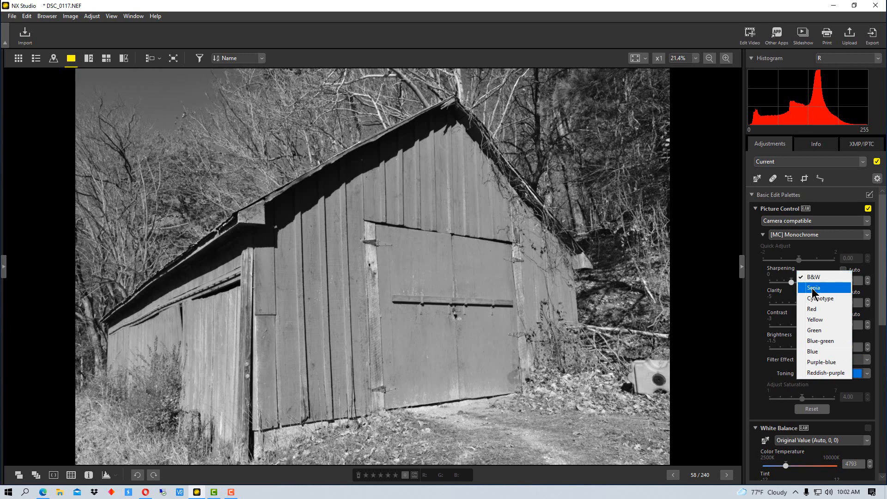
left_click(814, 287)
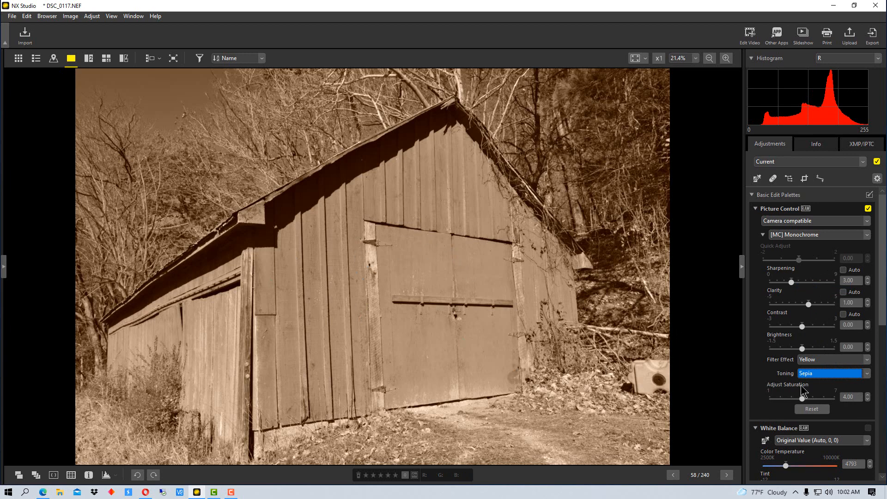
left_click(829, 373)
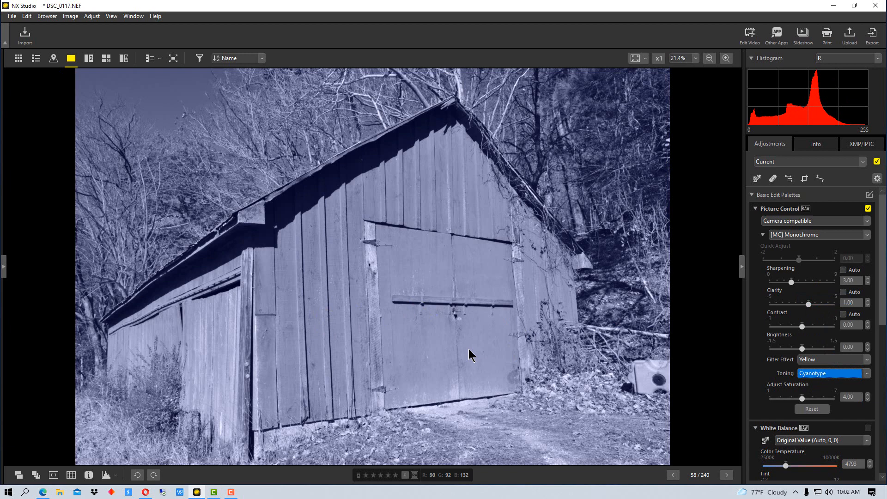
mouse_move(820, 412)
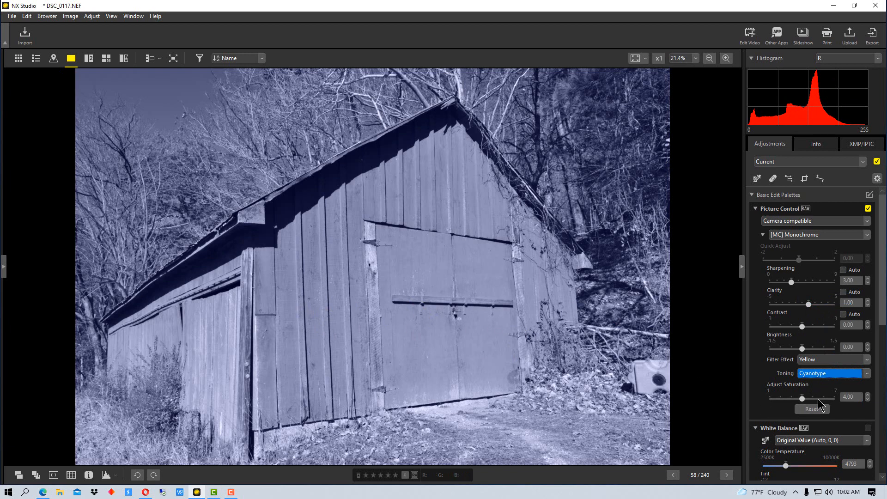
left_click(831, 372)
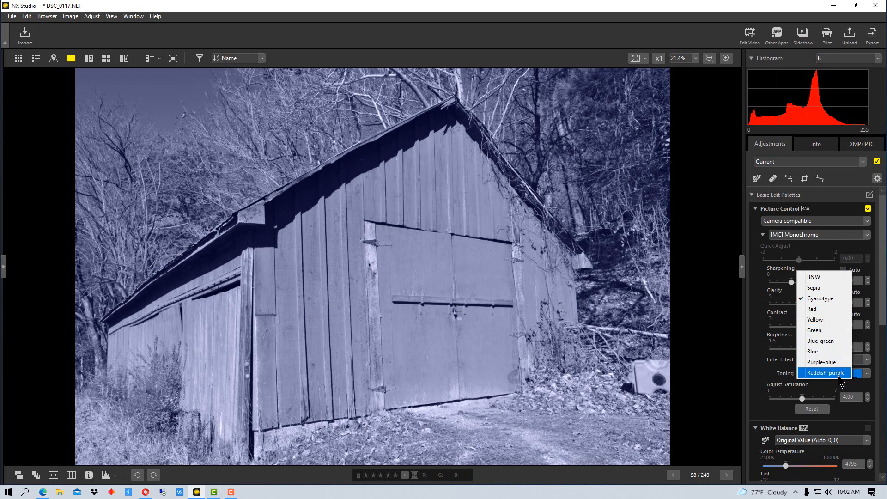
mouse_move(824, 309)
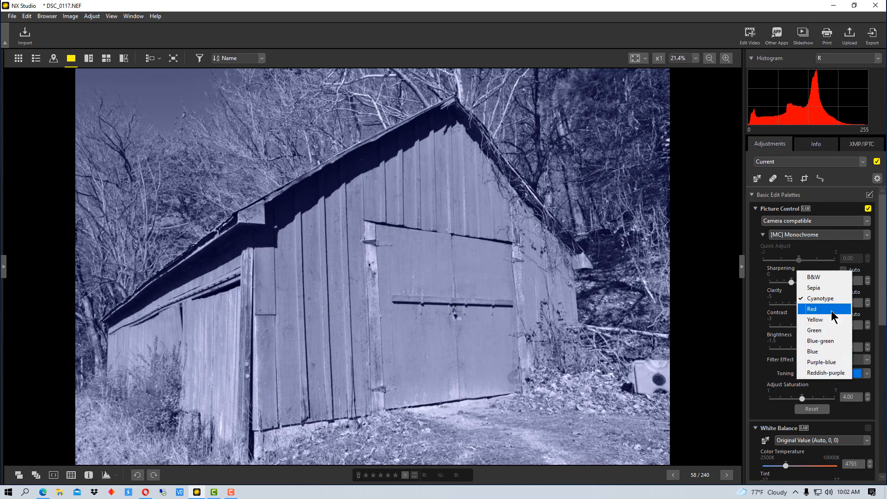
- Try Red and Blue toning, then settle on plain B&W toning
left_click(815, 320)
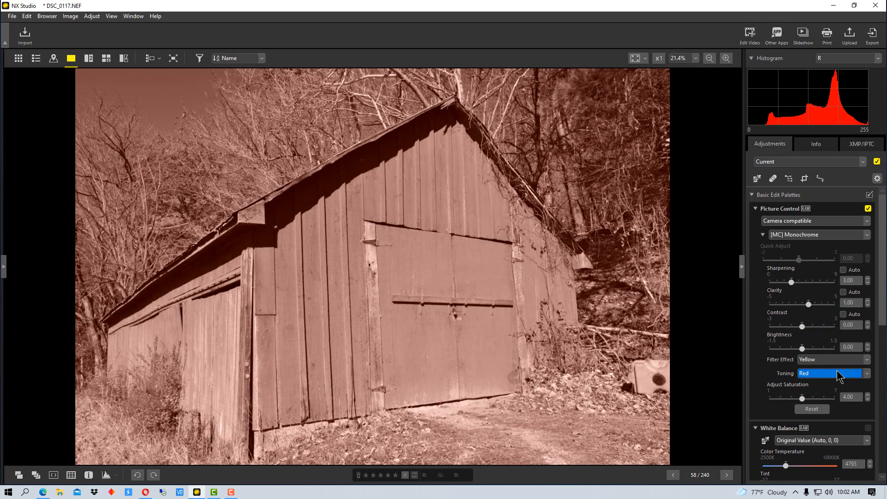
left_click(831, 373)
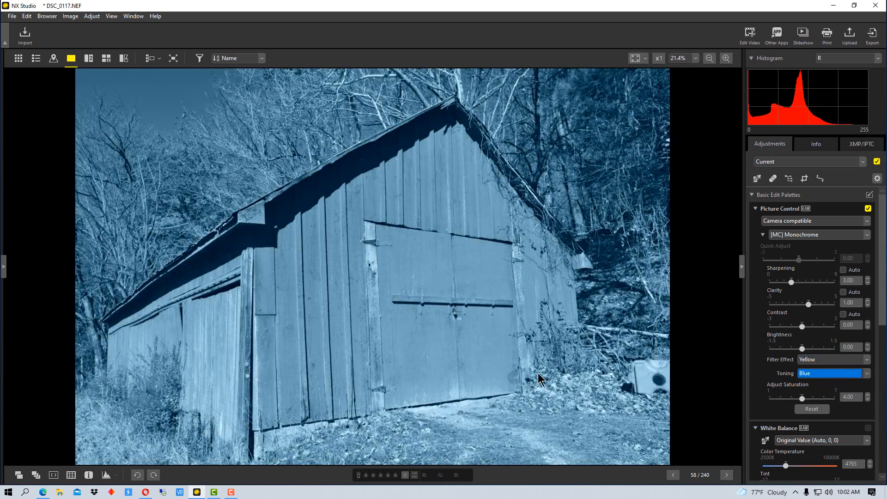
mouse_move(534, 325)
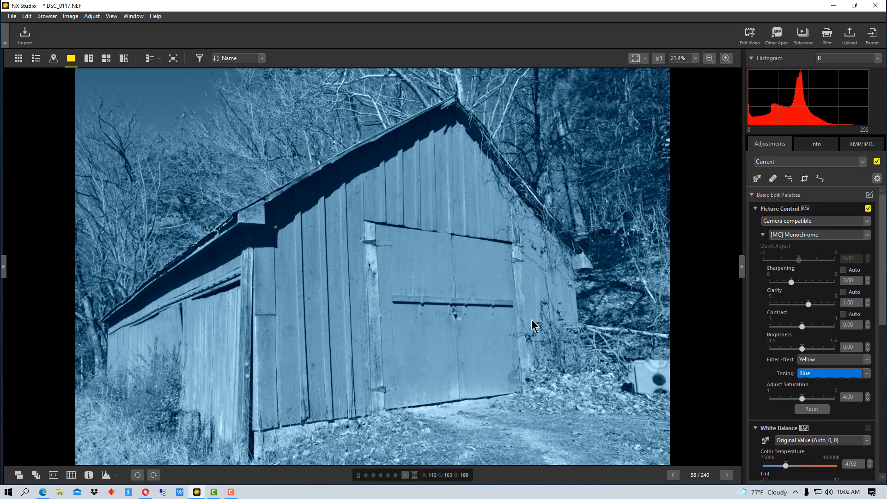
mouse_move(415, 323)
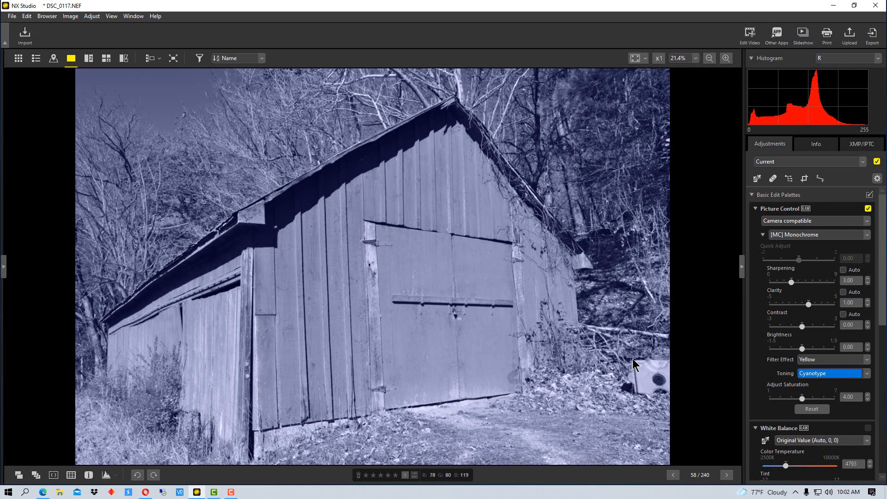
mouse_move(408, 347)
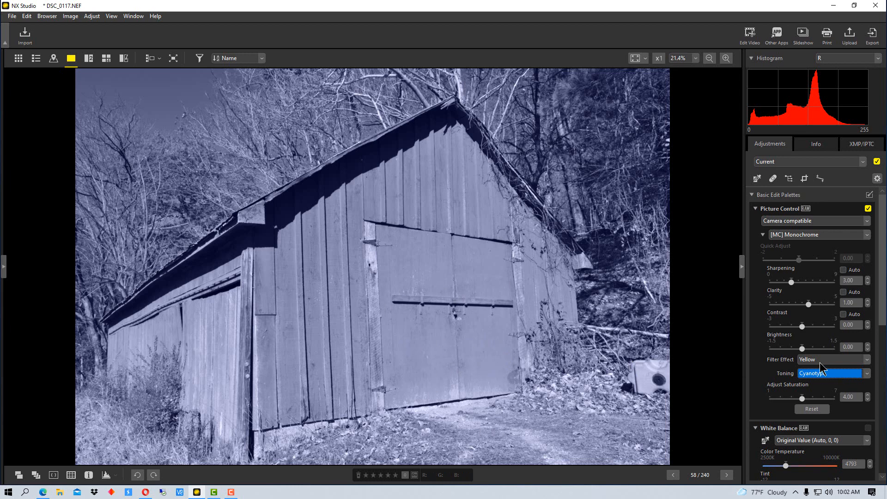
mouse_move(847, 385)
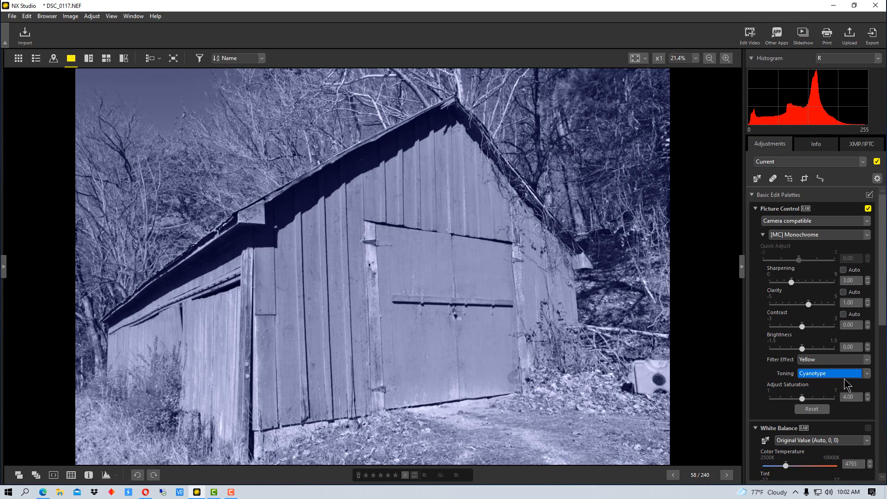
left_click(832, 373)
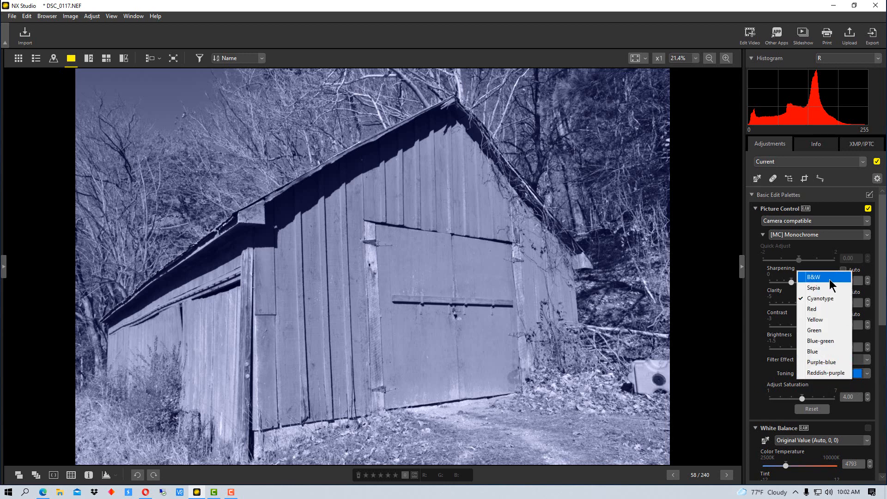
left_click(813, 277)
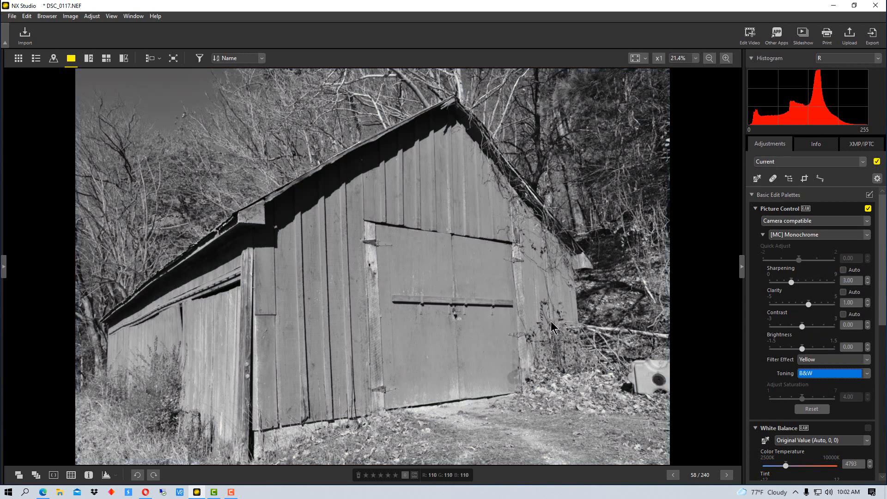